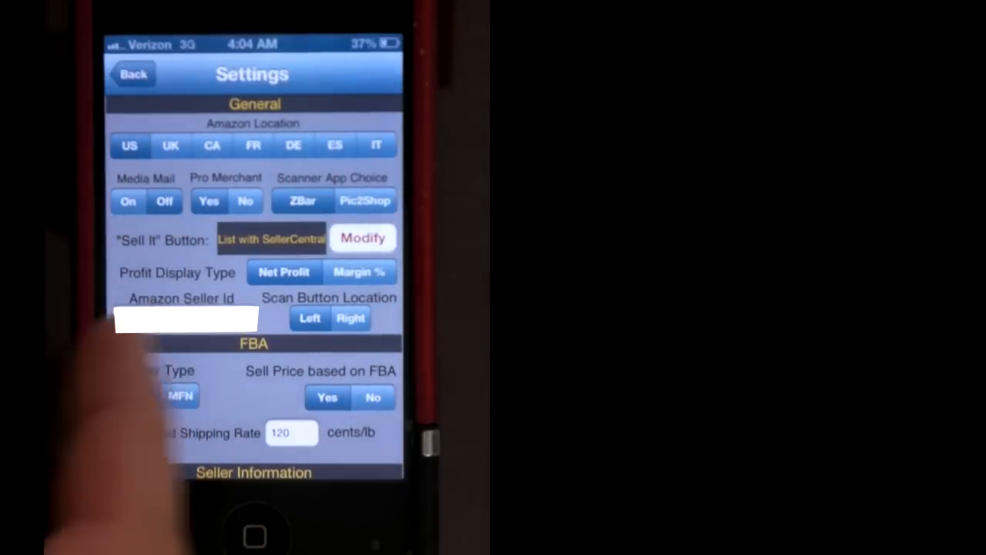
Step: Scroll through Settings, go back, and view the empty Buy List before returning
left_click(140, 395)
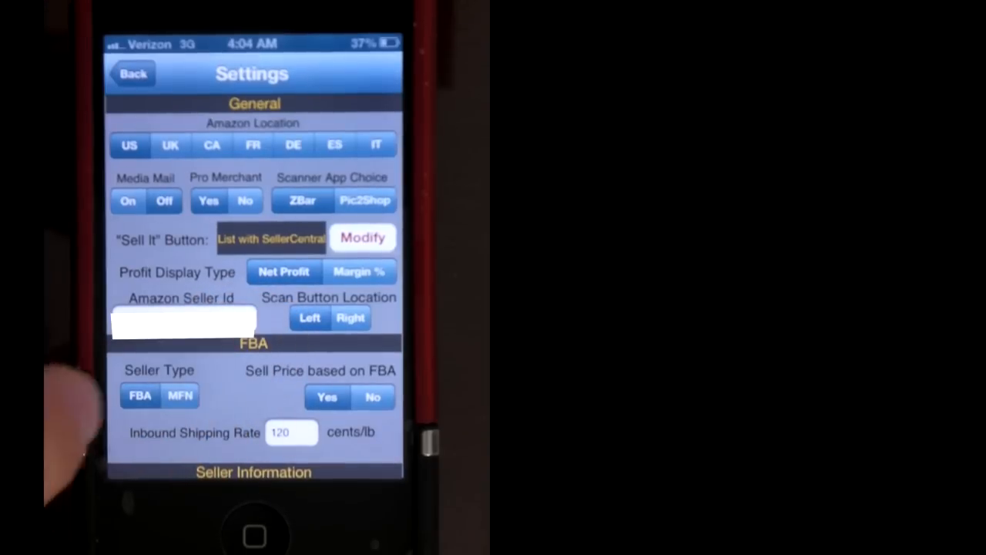
scroll("down", 3)
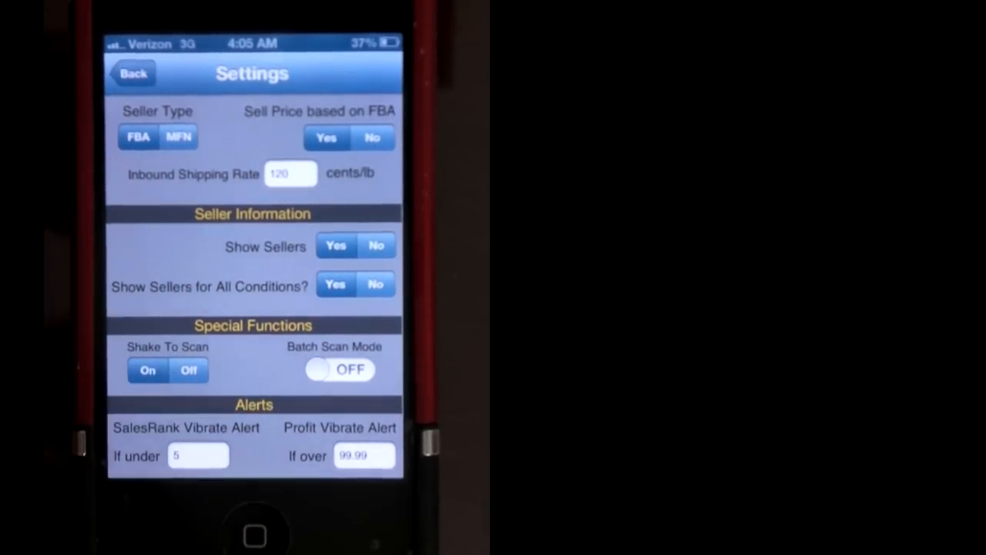
scroll("down", 3)
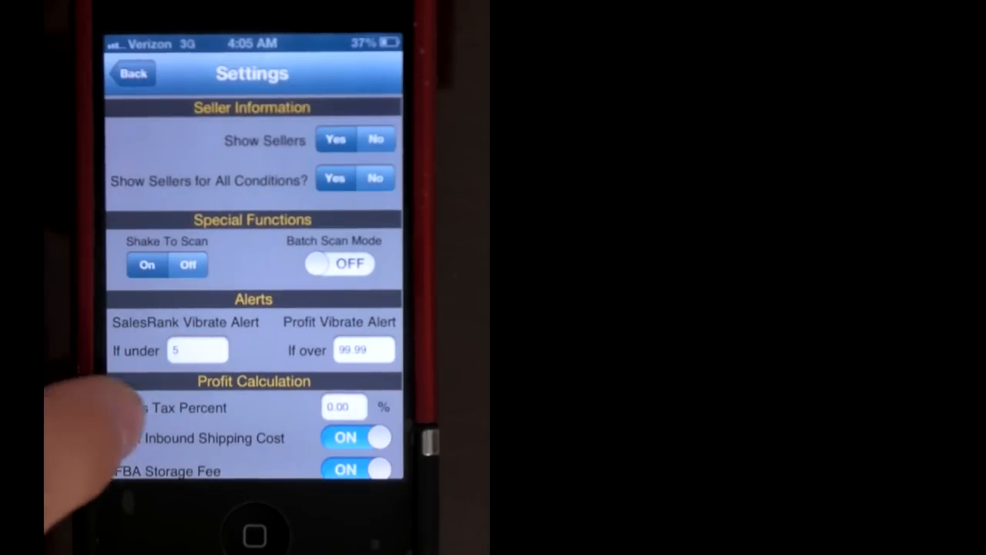
scroll("down", 3)
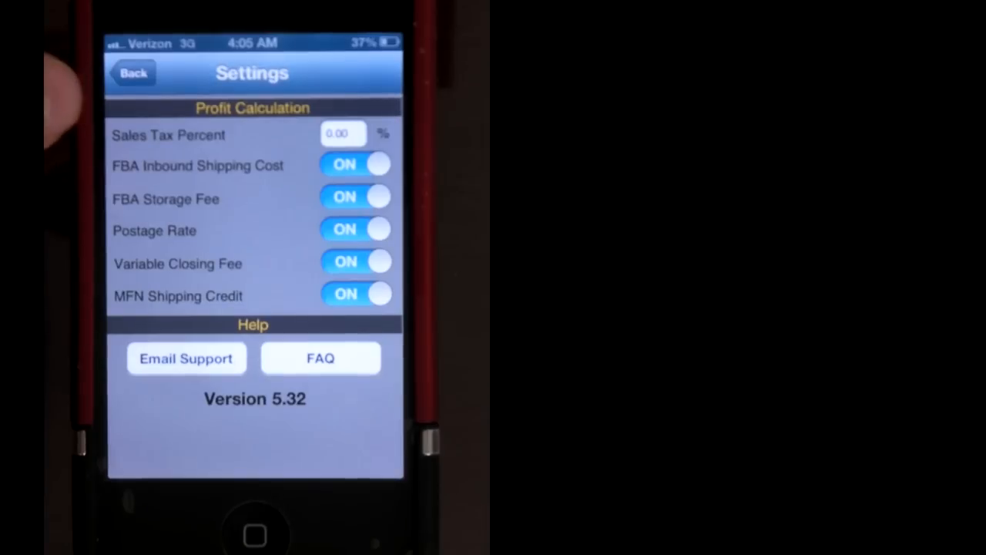
left_click(133, 73)
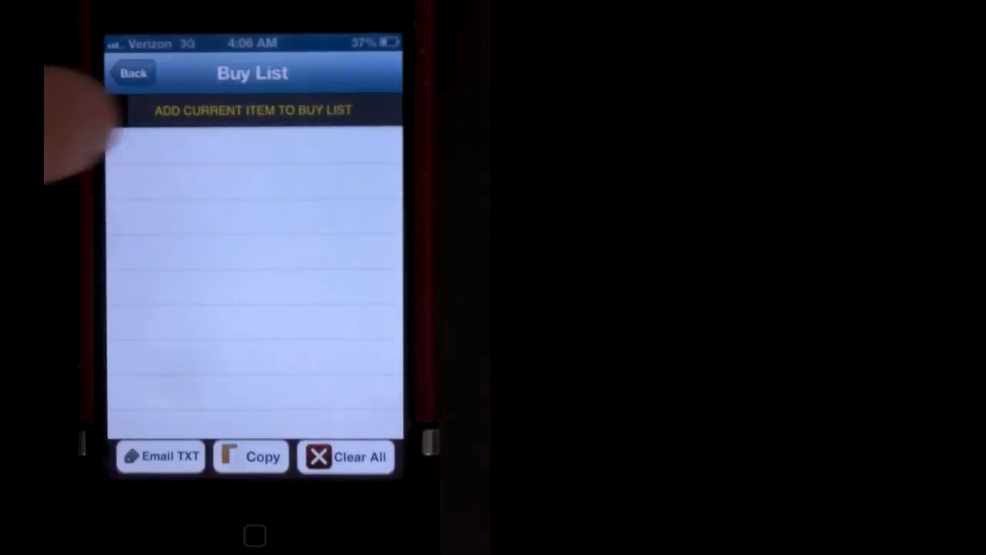
left_click(252, 110)
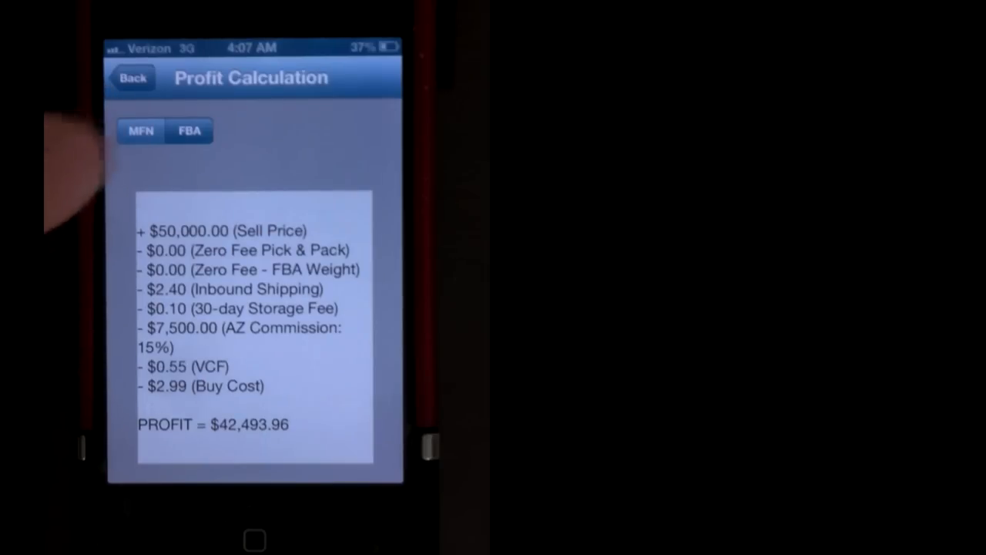
Step: Leave the $42,493.96 profit breakdown for the Supernatural Sixth Season item results
left_click(140, 130)
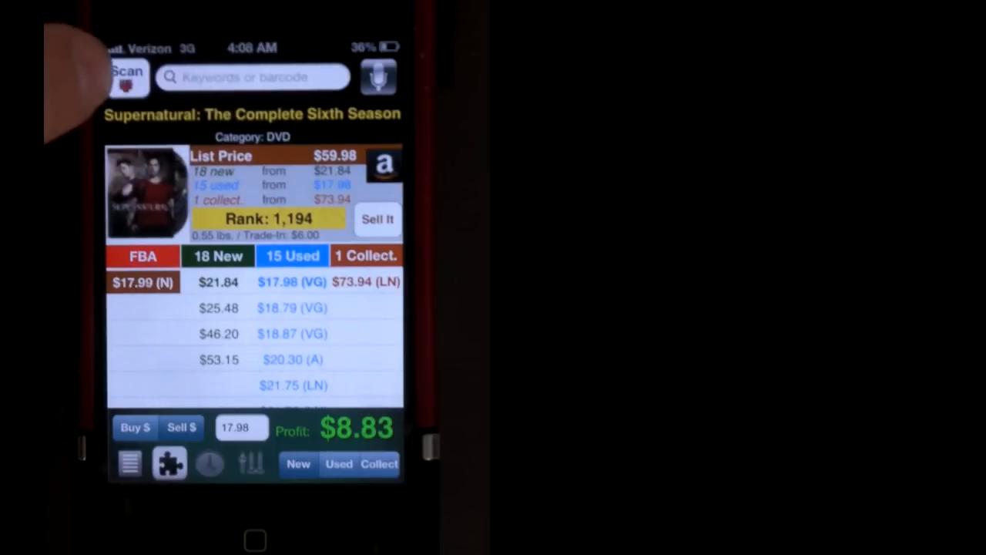
left_click(247, 77)
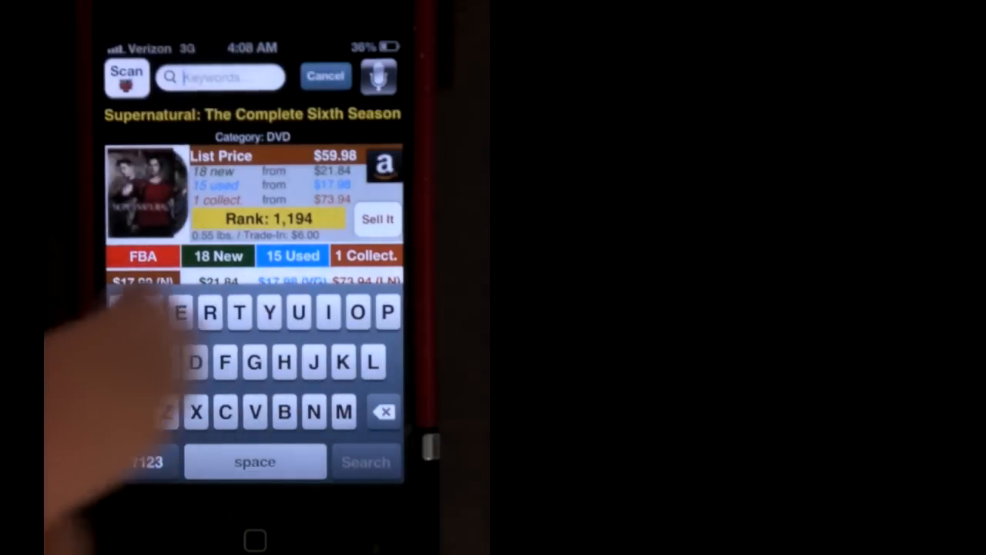
left_click(146, 462)
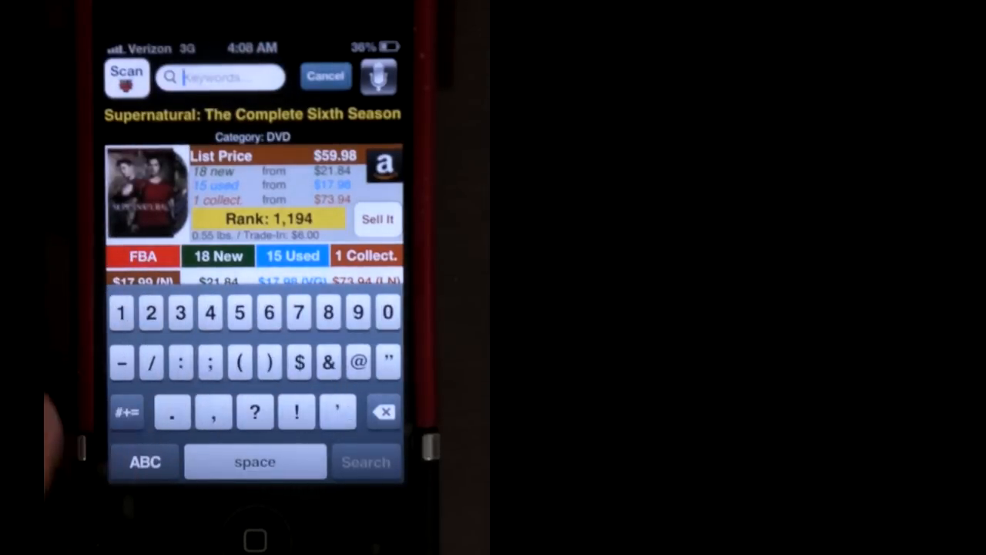
left_click(325, 75)
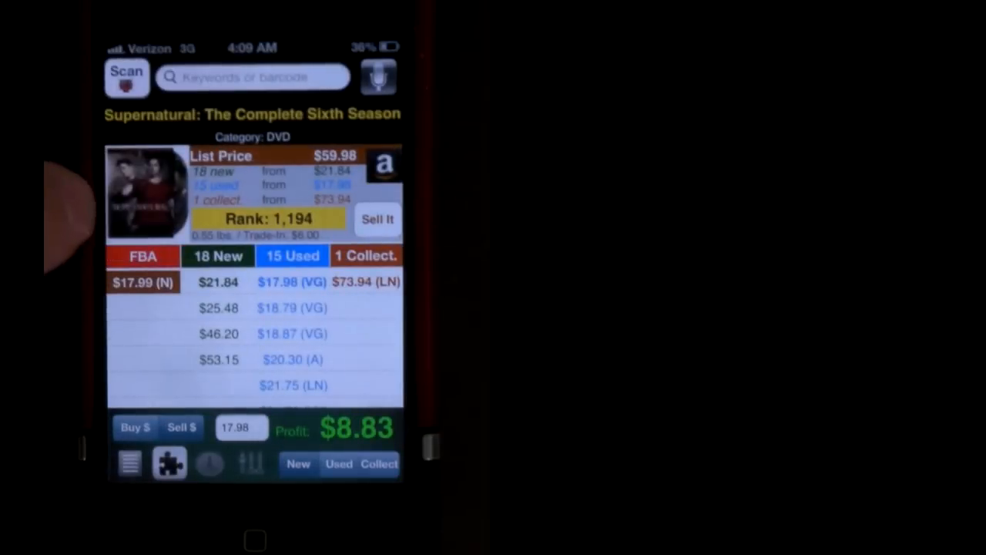
Step: Open the Supernatural Sixth Season Amazon webview and scroll down to its $17.99 listing
left_click(384, 164)
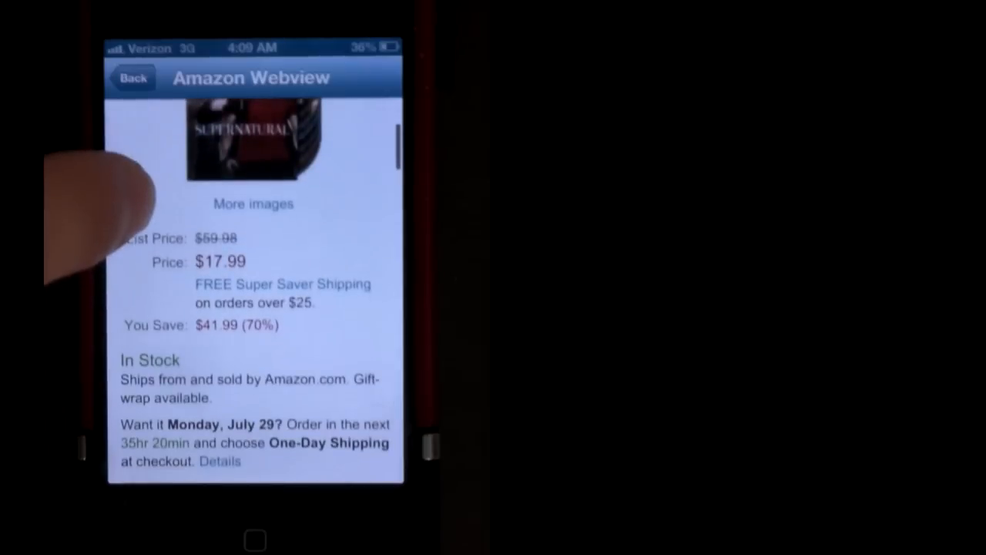
scroll("down", 3)
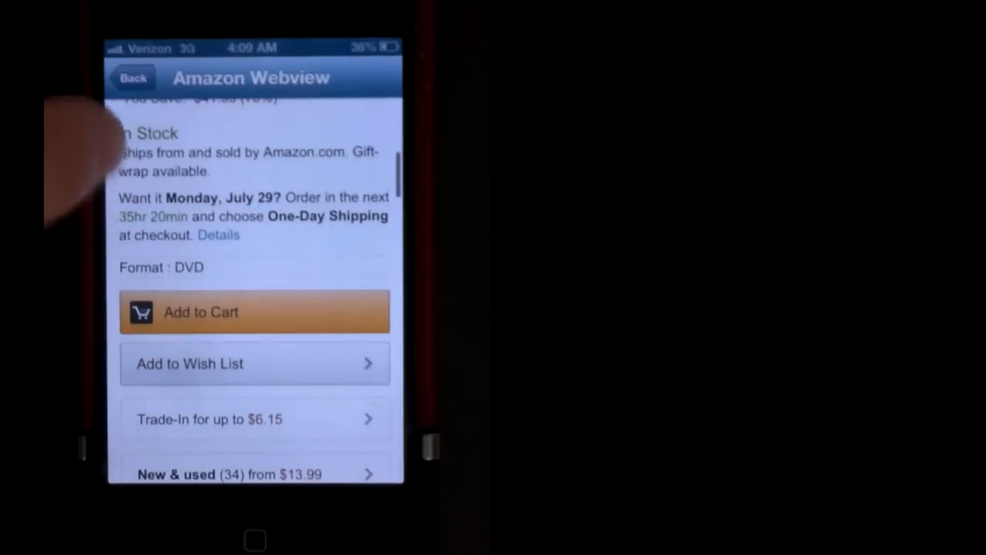